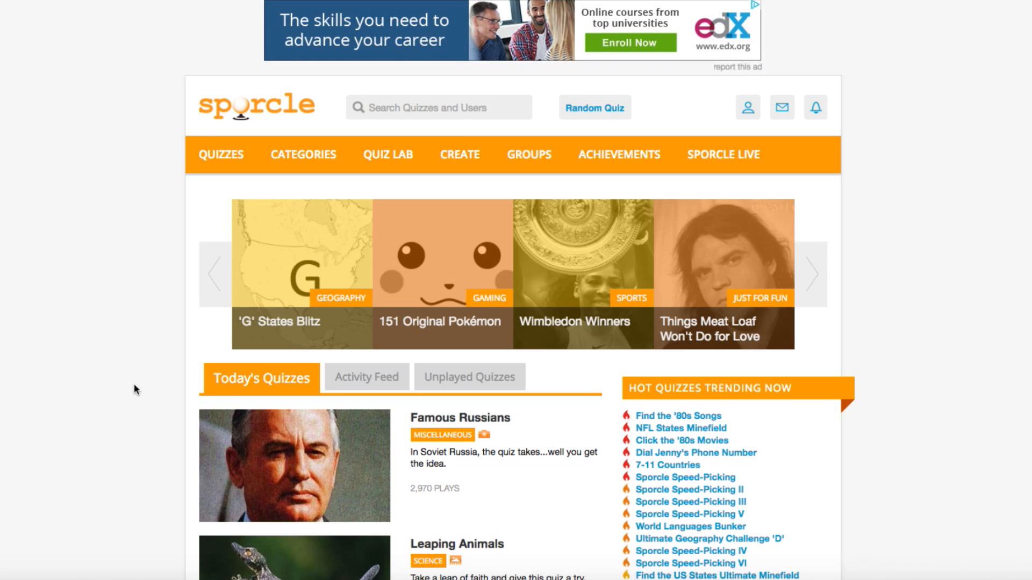
mouse_move(149, 361)
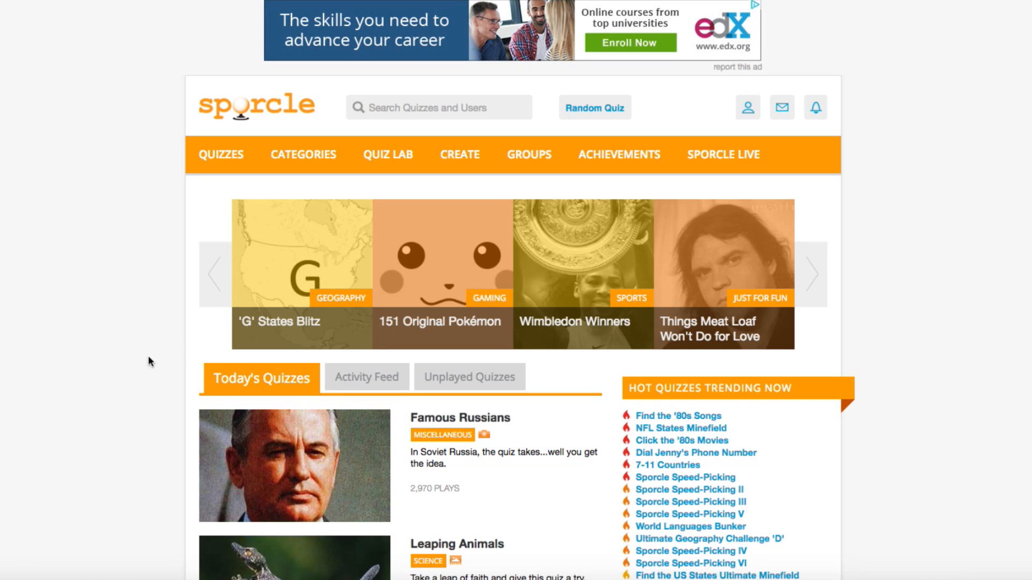
- Open the Game Management Dashboard from the CREATE menu
click(459, 154)
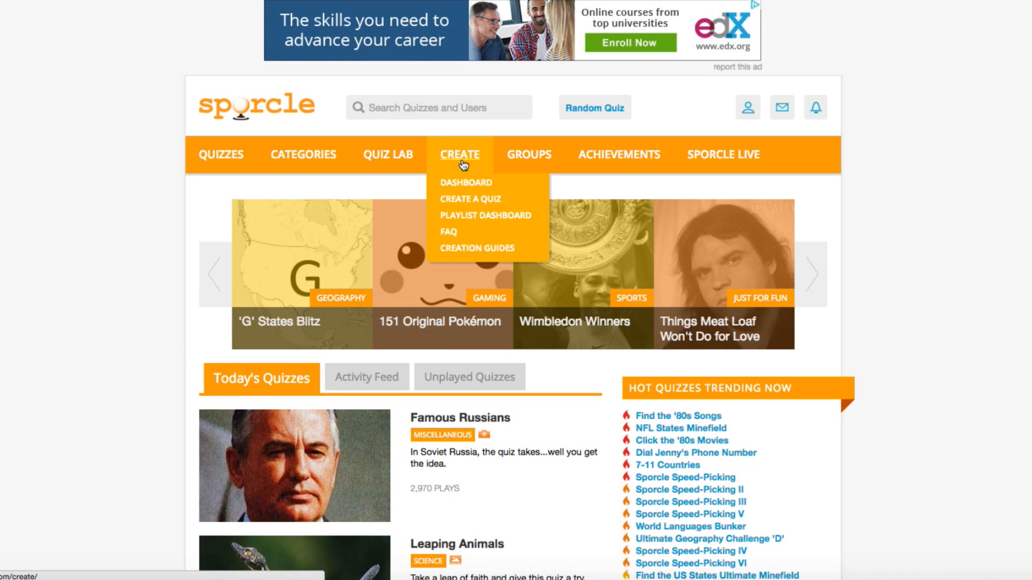
click(466, 183)
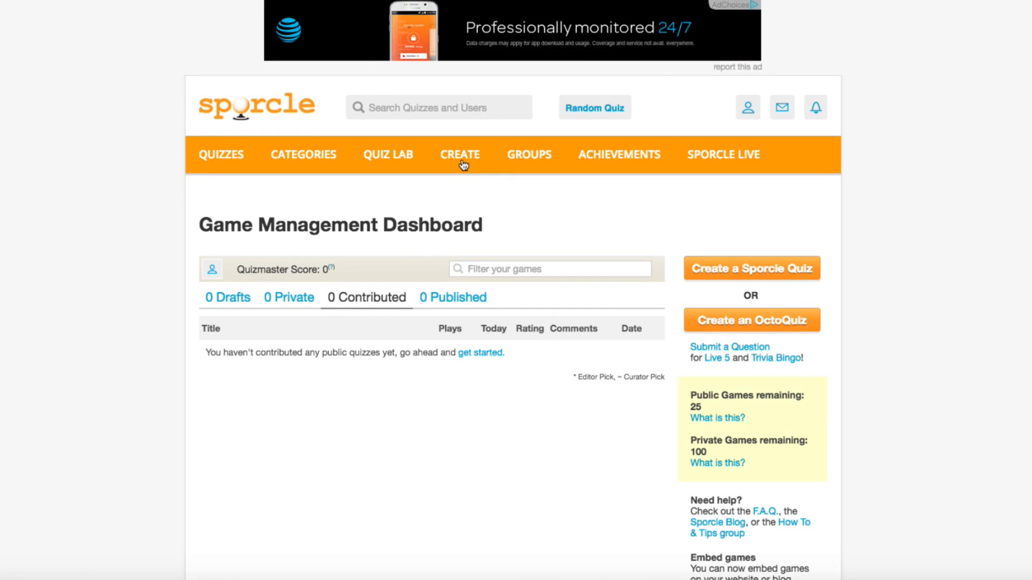
mouse_move(730, 258)
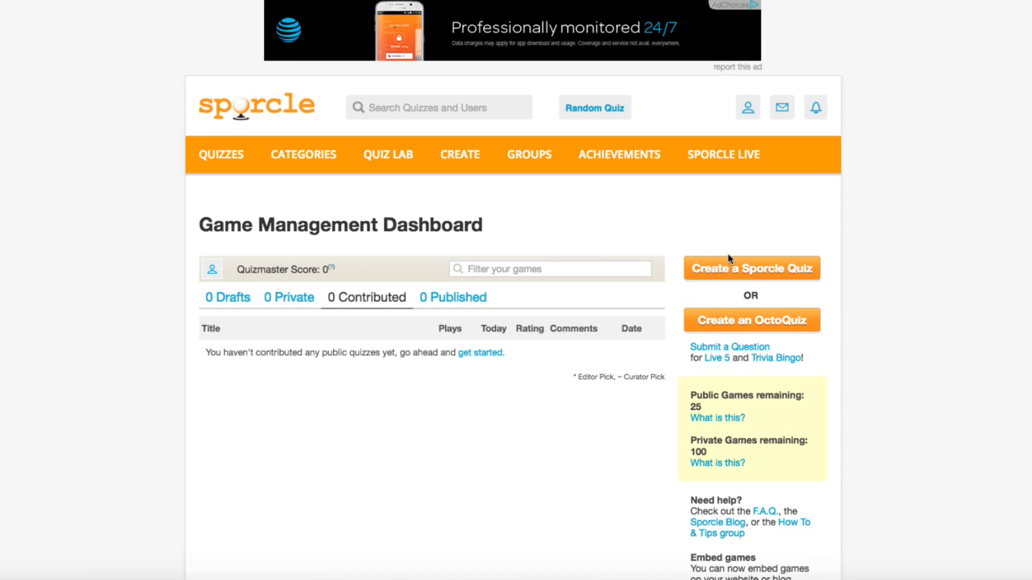
- Start a new Classic Sporcle quiz named 'Vegetables by Description'
click(751, 267)
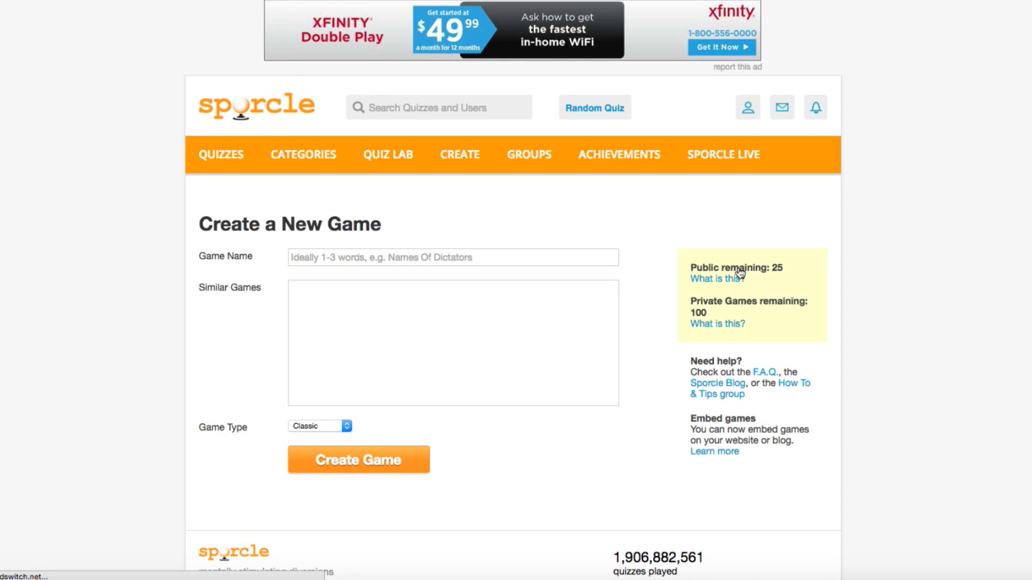
mouse_move(629, 260)
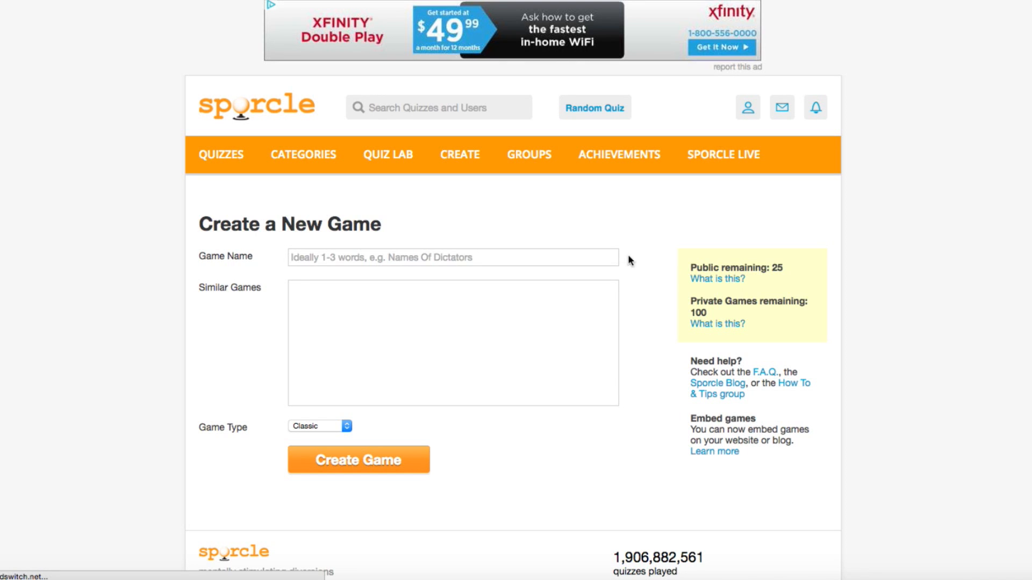
click(452, 258)
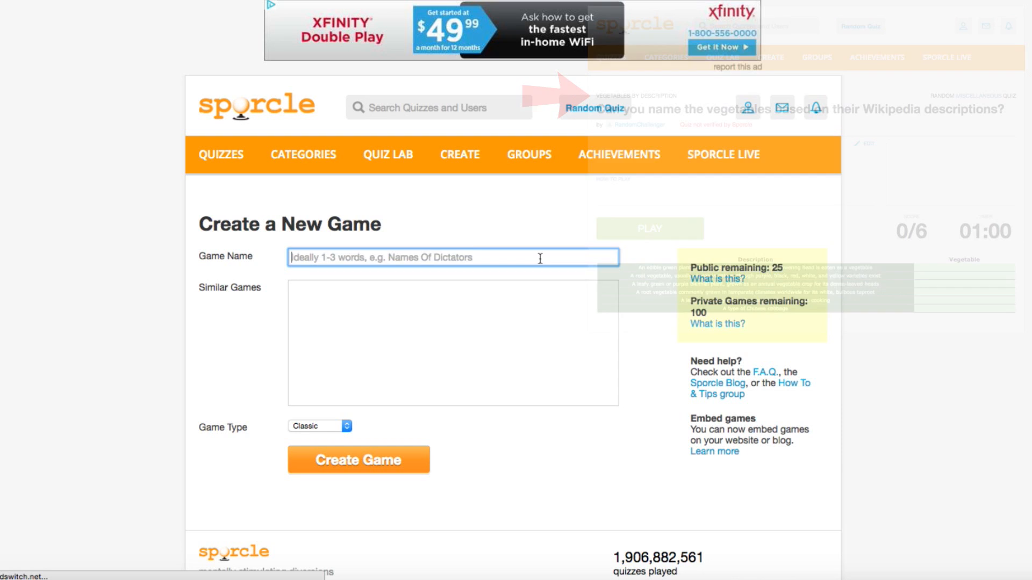
text(Vegetables)
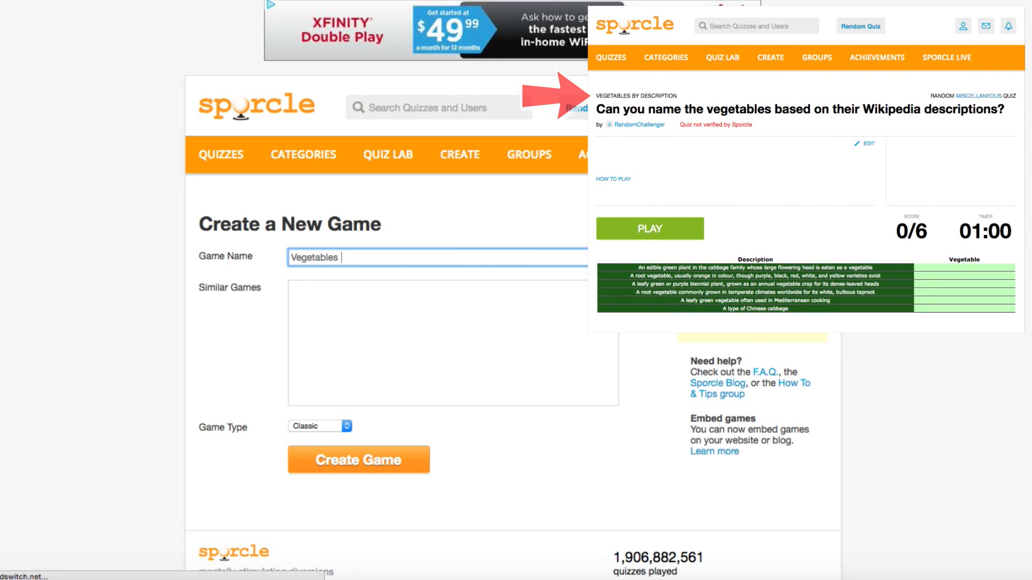
text(by Descr)
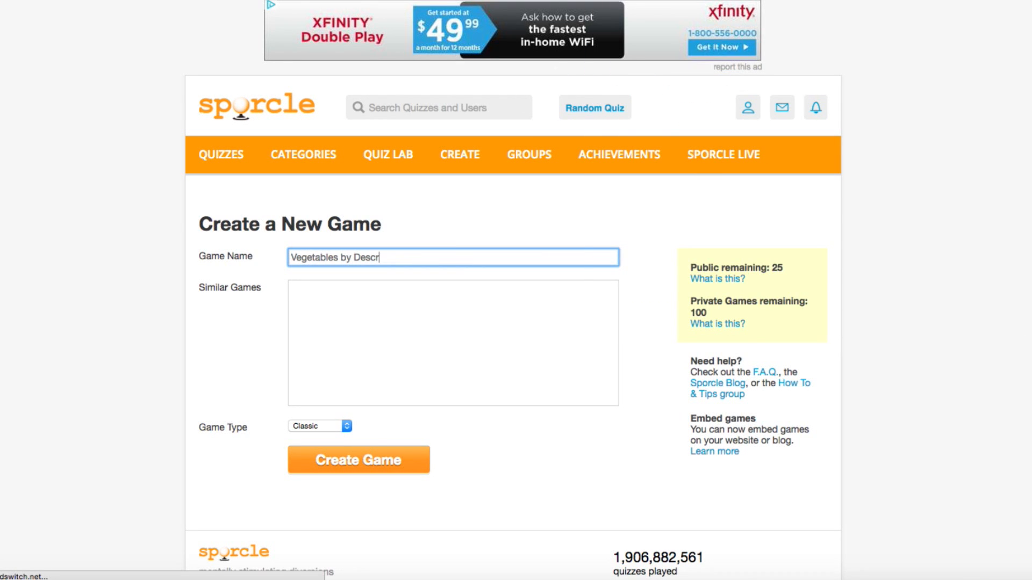
text(iption)
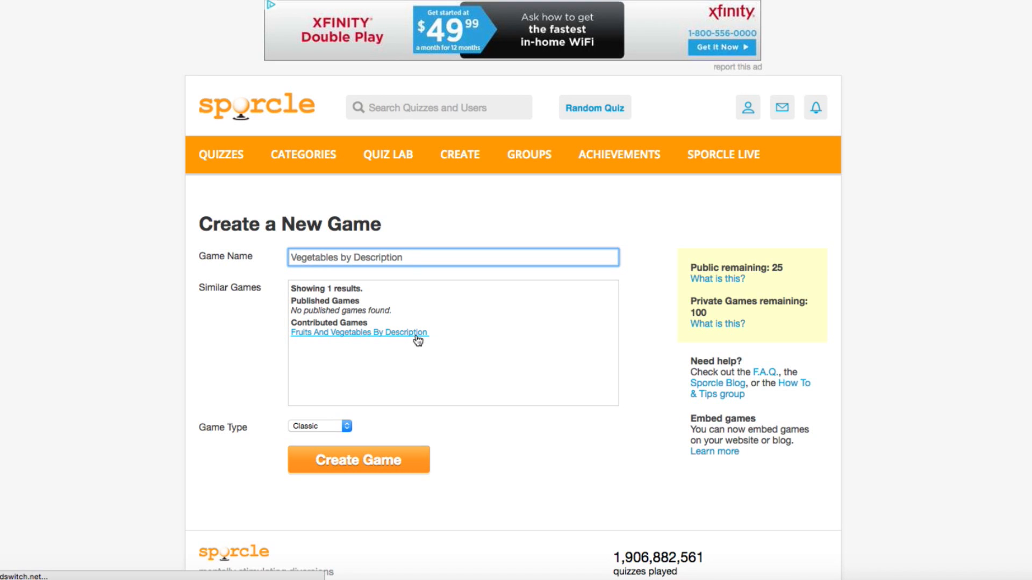
mouse_move(336, 429)
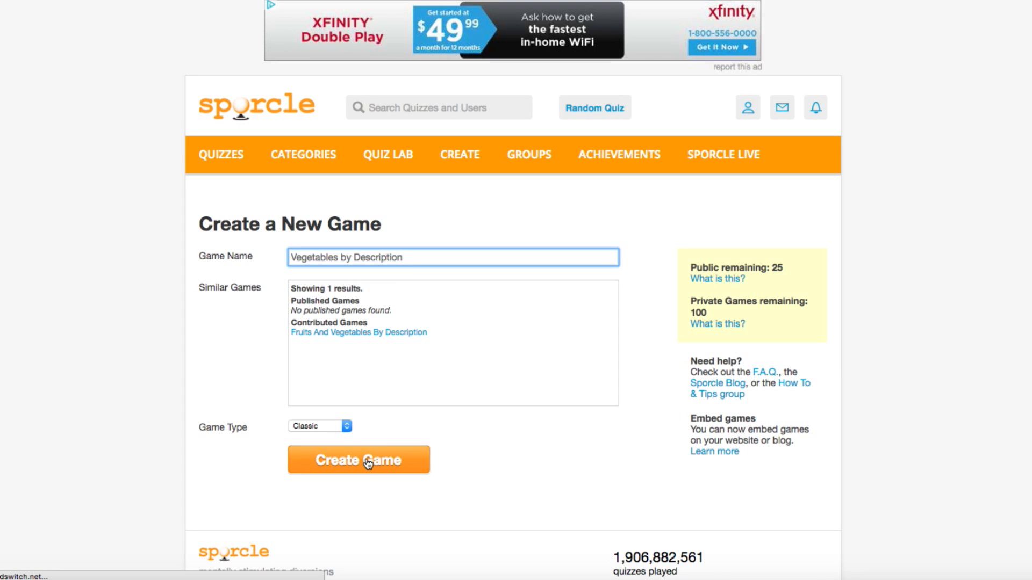
- Create the game, then place the cursor in the Game Info Description field
click(359, 460)
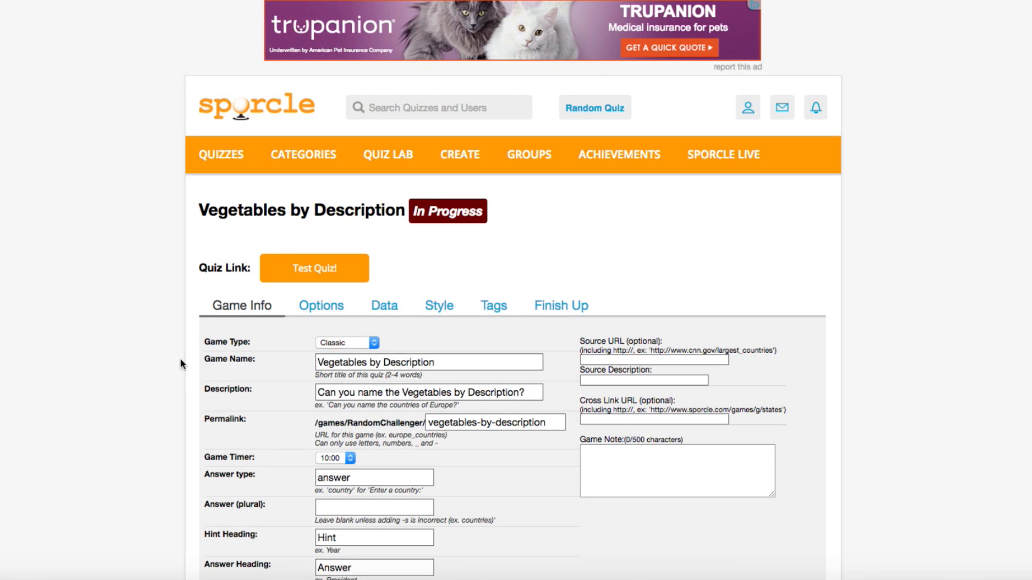
scroll(down, 3)
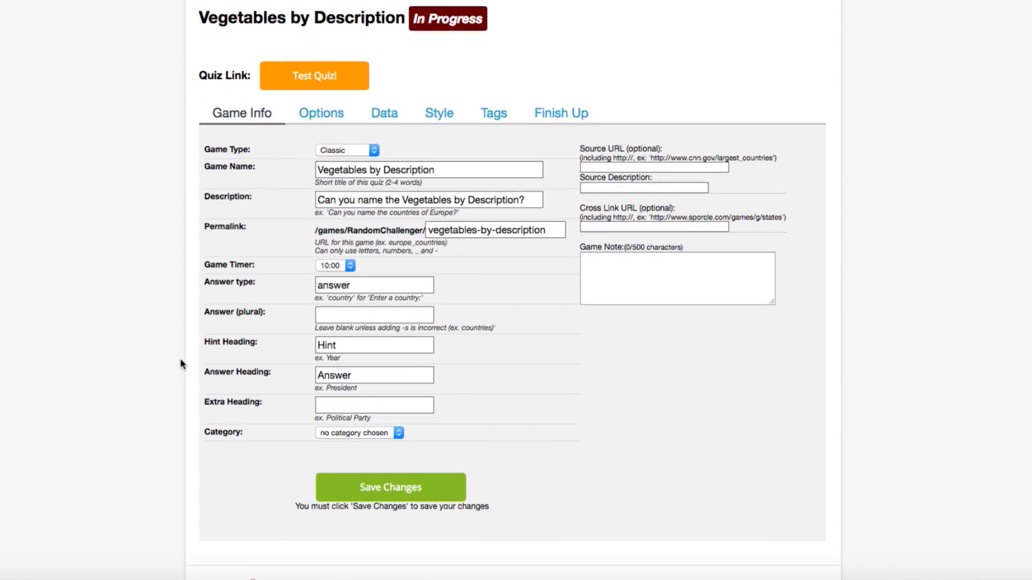
scroll(up, 3)
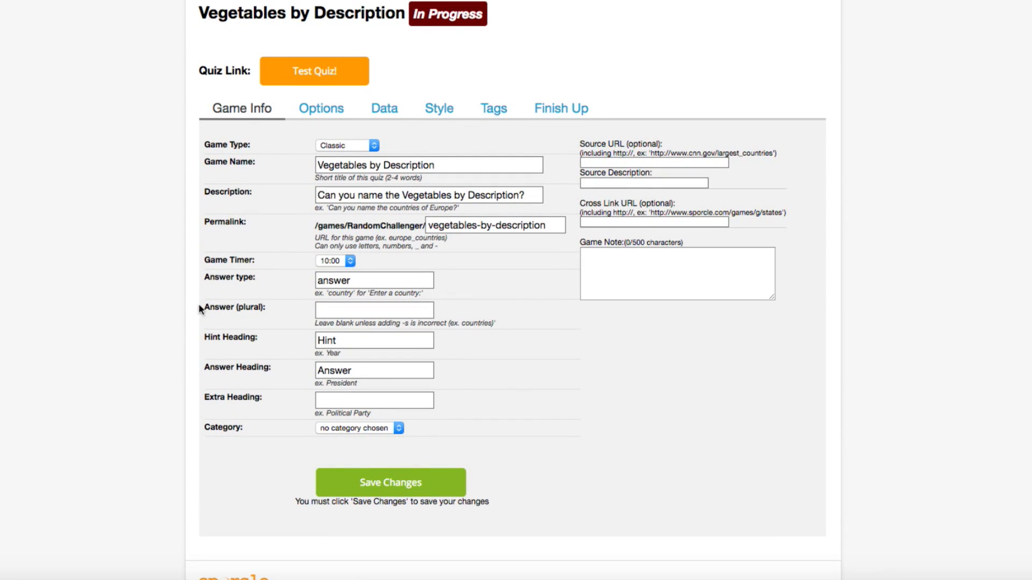
mouse_move(304, 150)
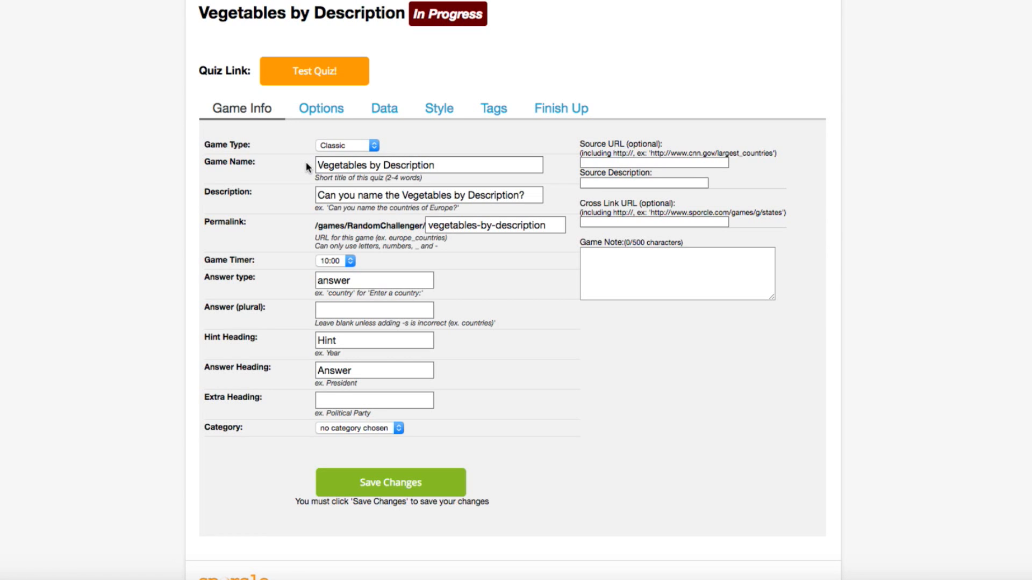
mouse_move(337, 217)
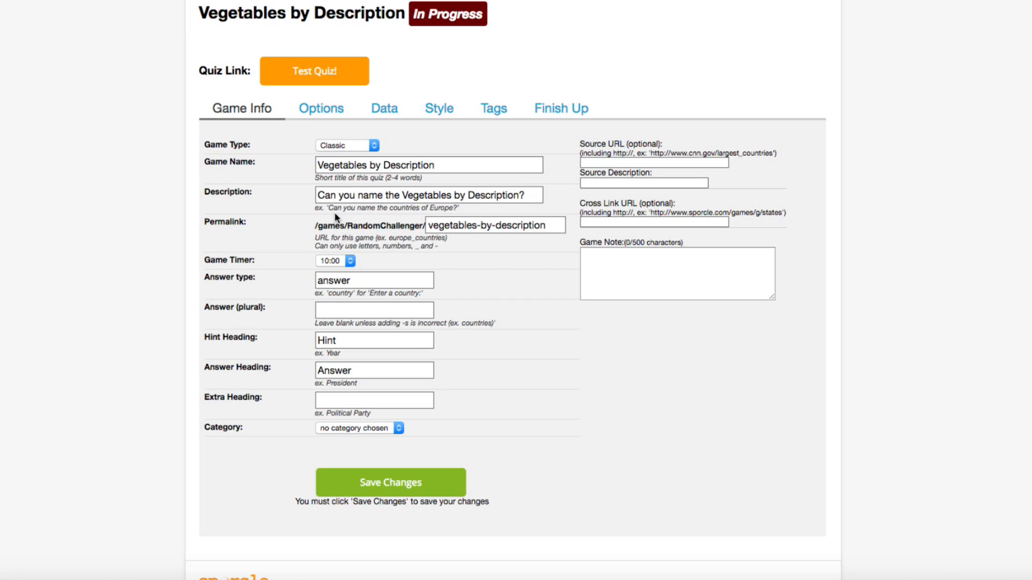
click(313, 71)
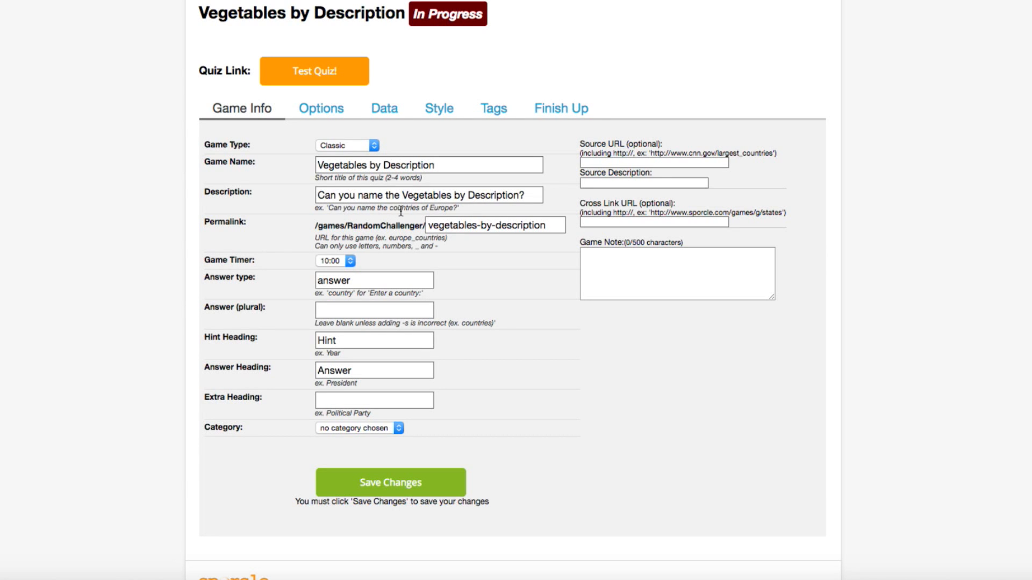
- Set the description to 'Can you name the vegetables based on their Wikipedia descriptions?' and timer to 1:00
text(Can you name the vegeta)
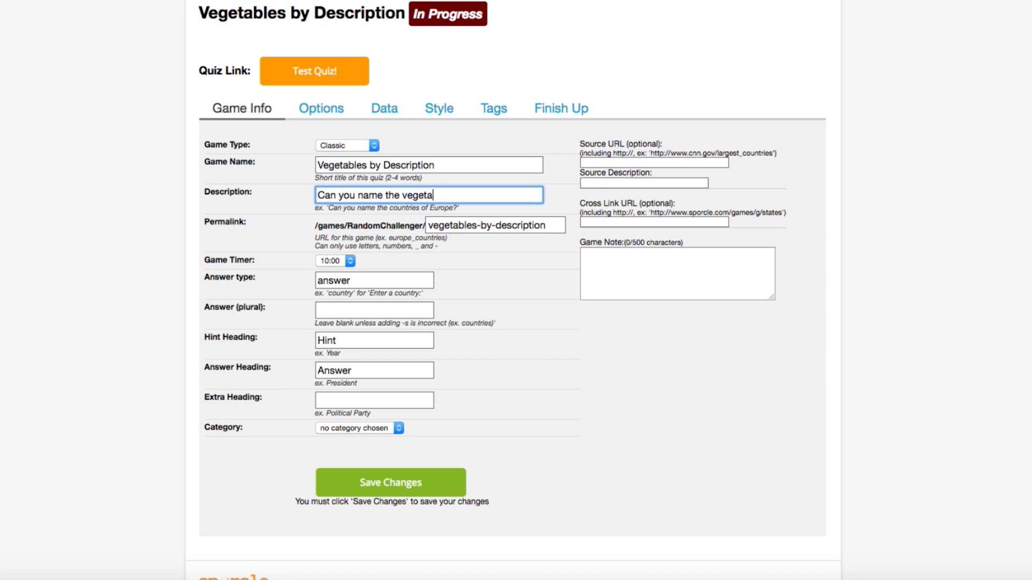
text(bles based on their Wikipedia)
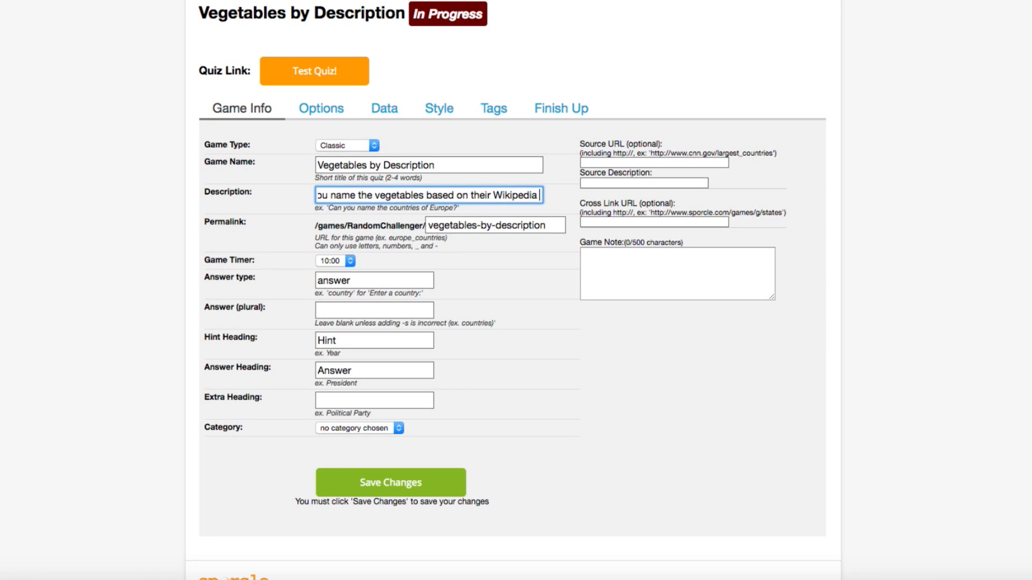
text(descriptions?)
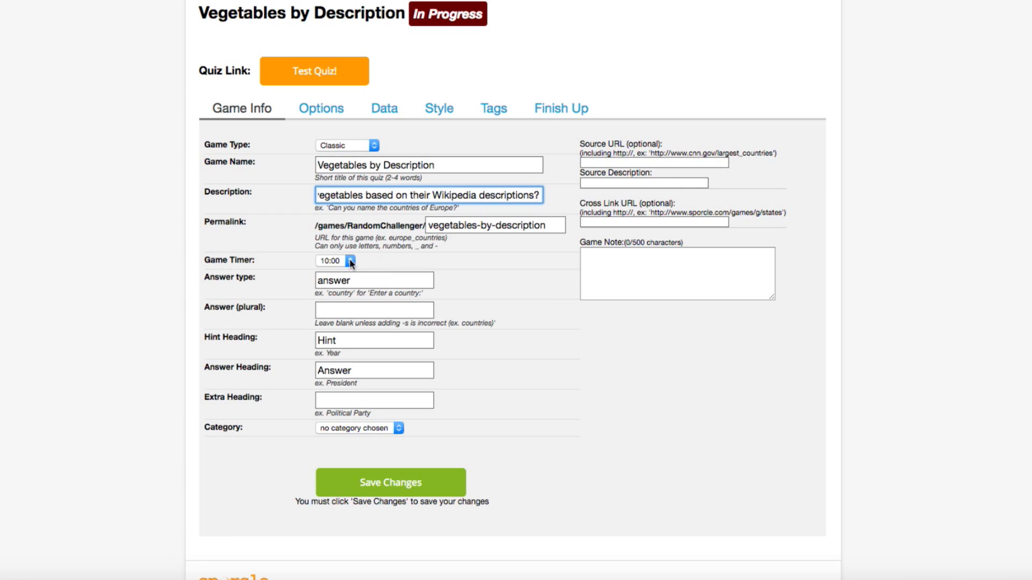
click(337, 261)
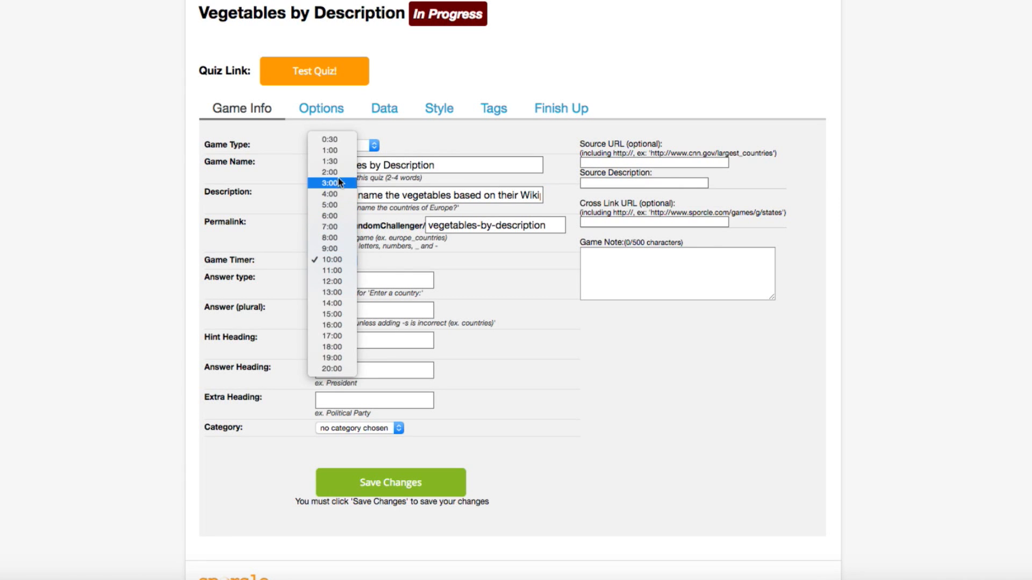
click(331, 150)
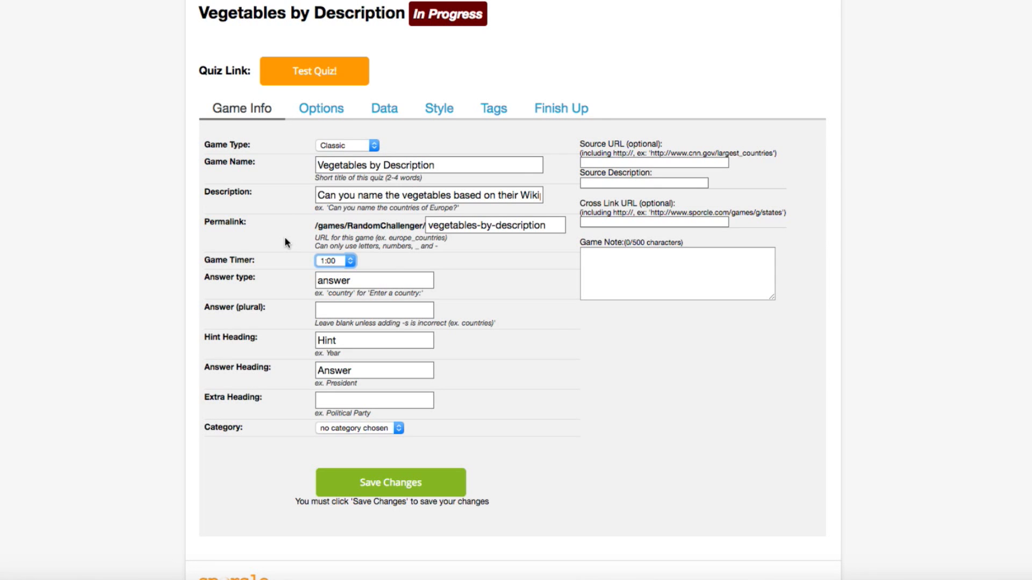
mouse_move(348, 344)
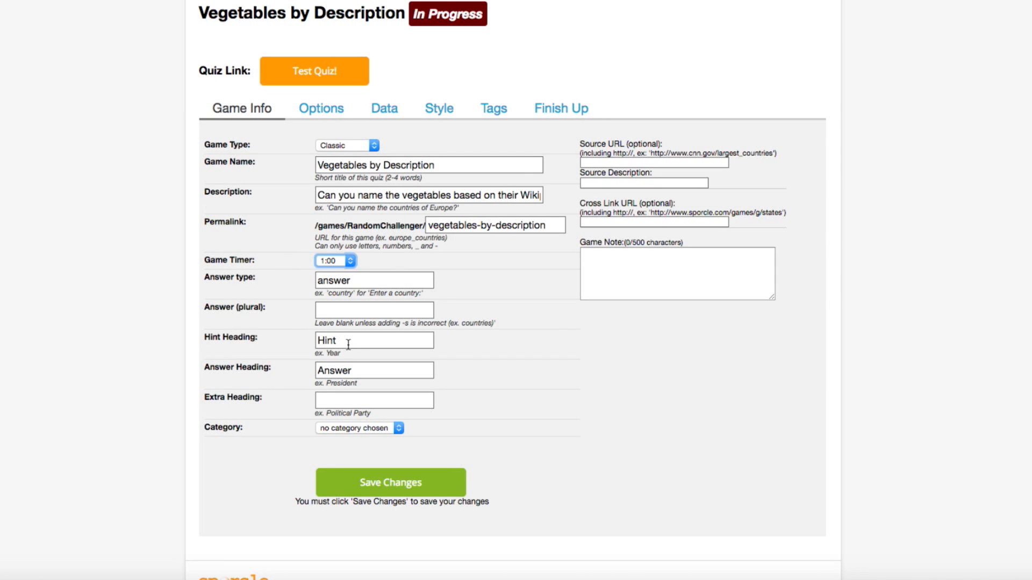
- Set the hint heading to 'Description' and the answer heading to 'Vegetable'
click(314, 71)
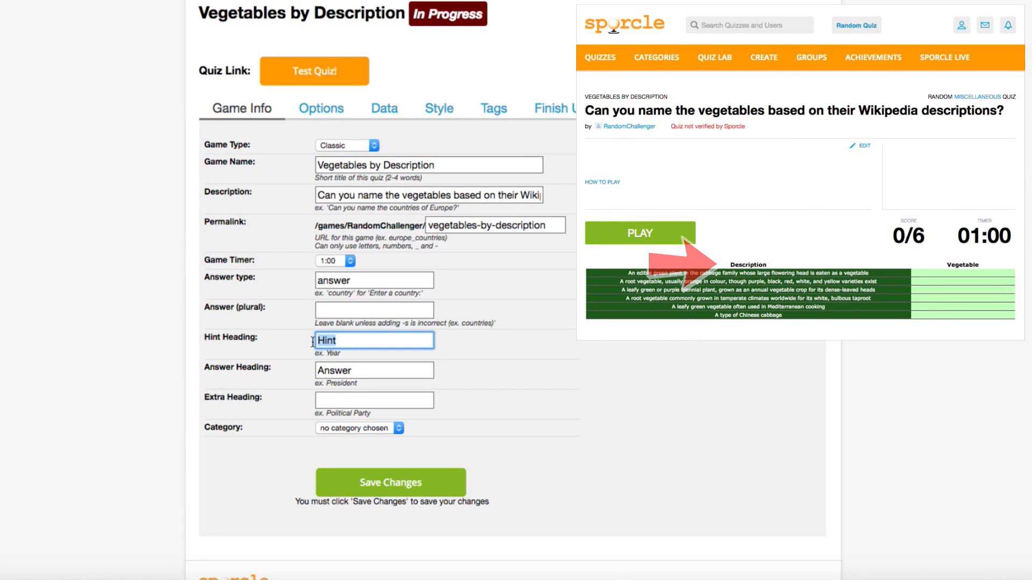
text(Descrip)
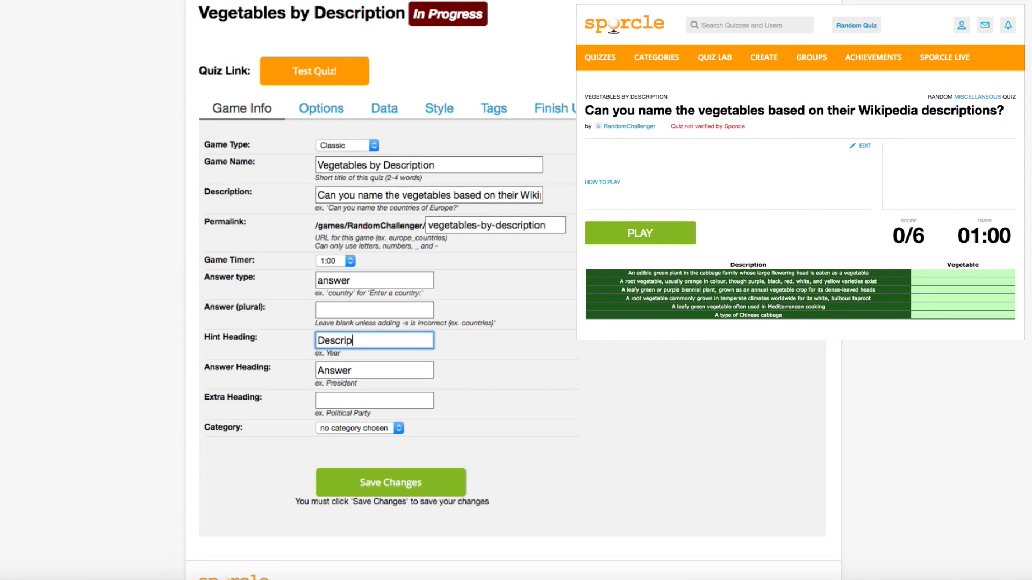
text(tion)
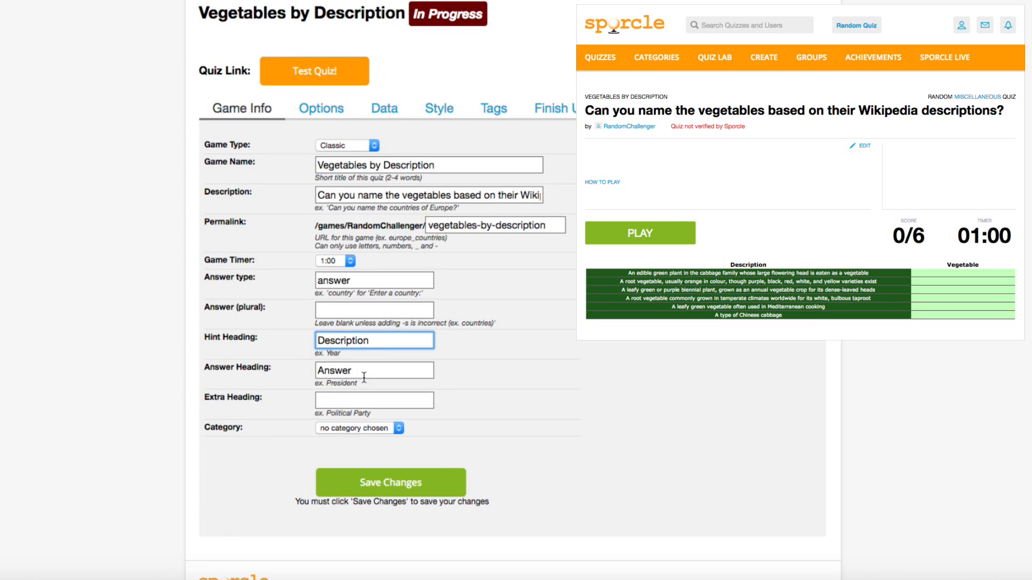
triple_click(374, 369)
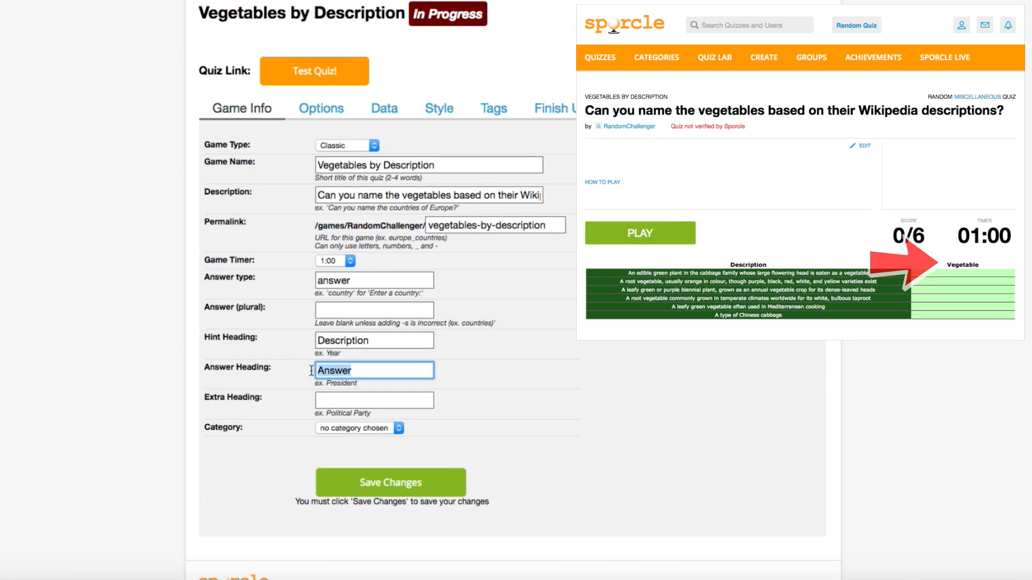
text(Vegetable)
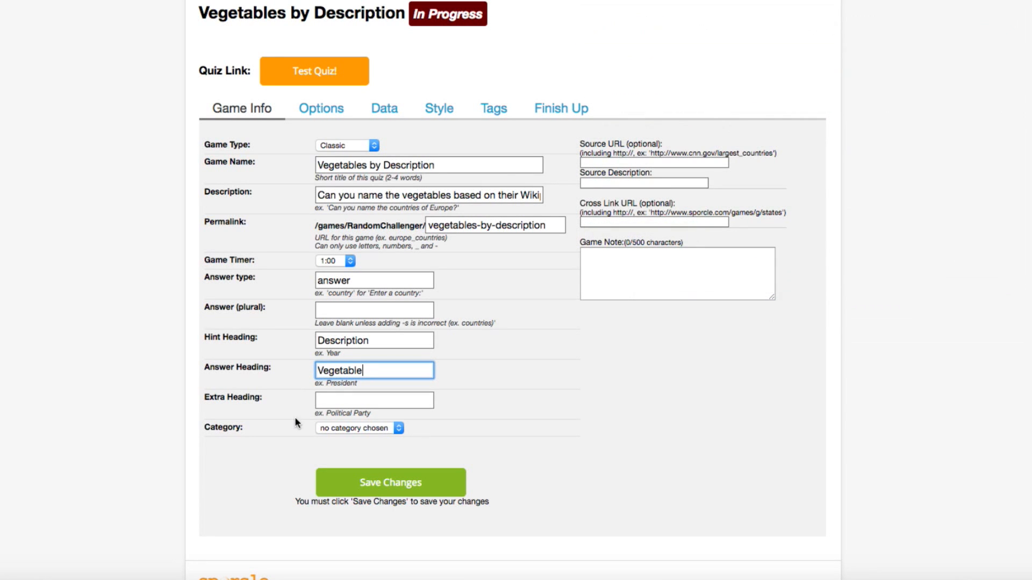
click(358, 428)
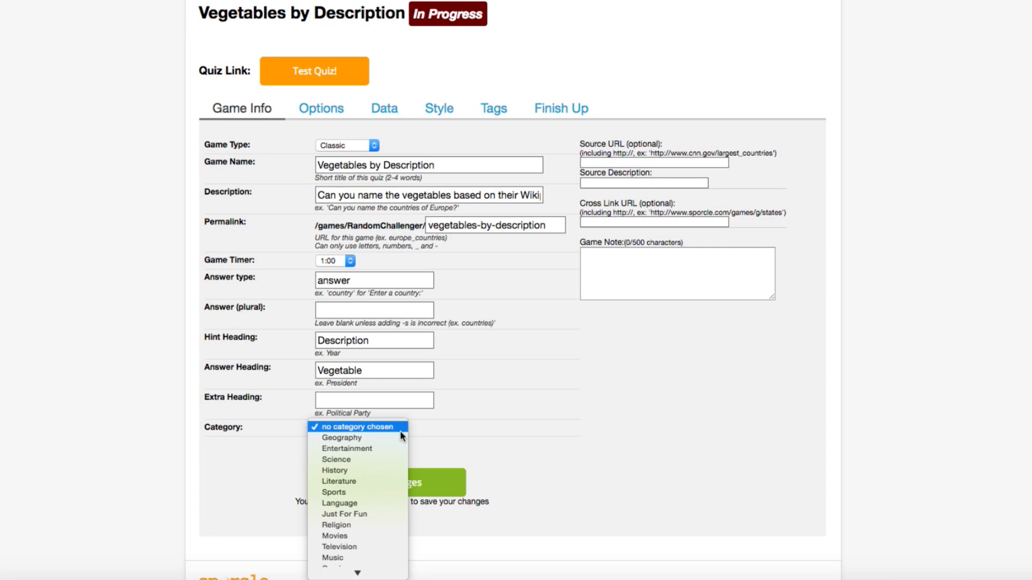
mouse_move(335, 459)
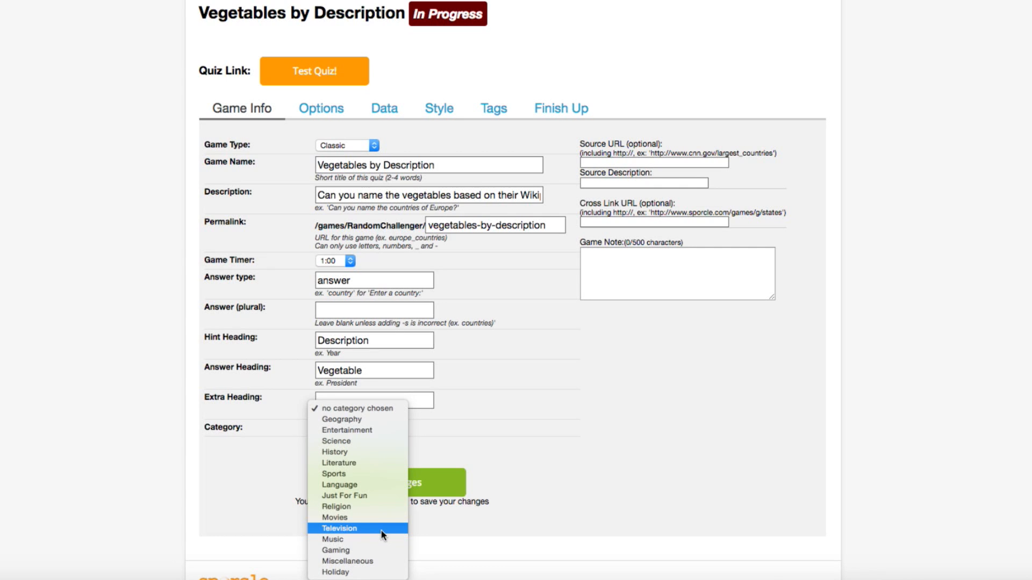
mouse_move(358, 561)
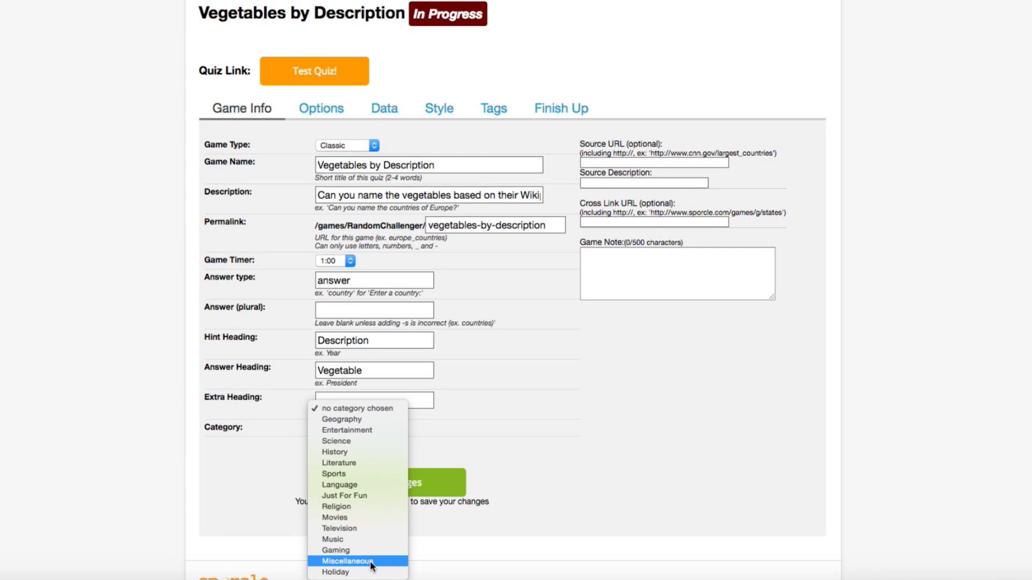
- Set the category to Miscellaneous and save the game info changes
click(367, 561)
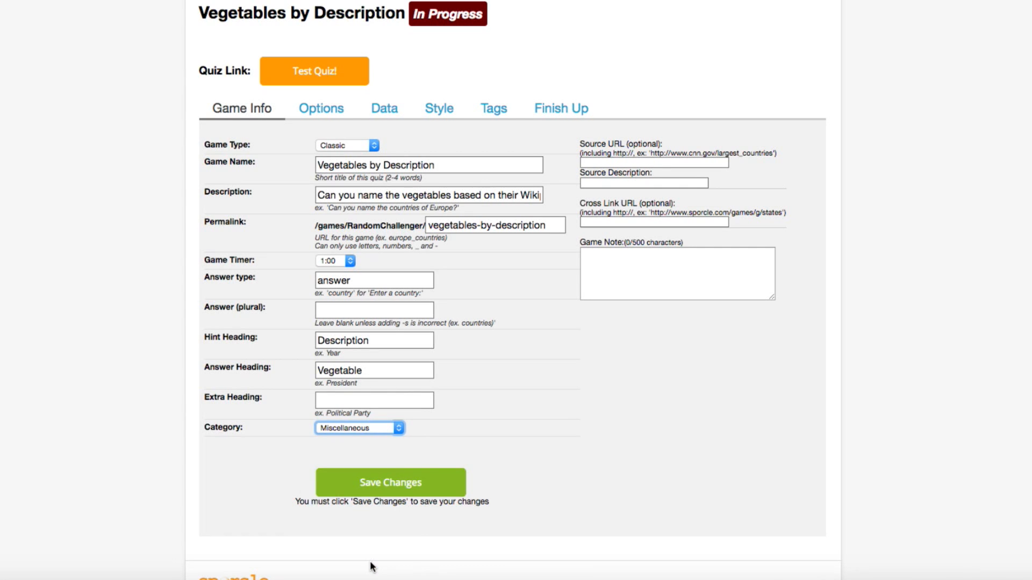
mouse_move(391, 483)
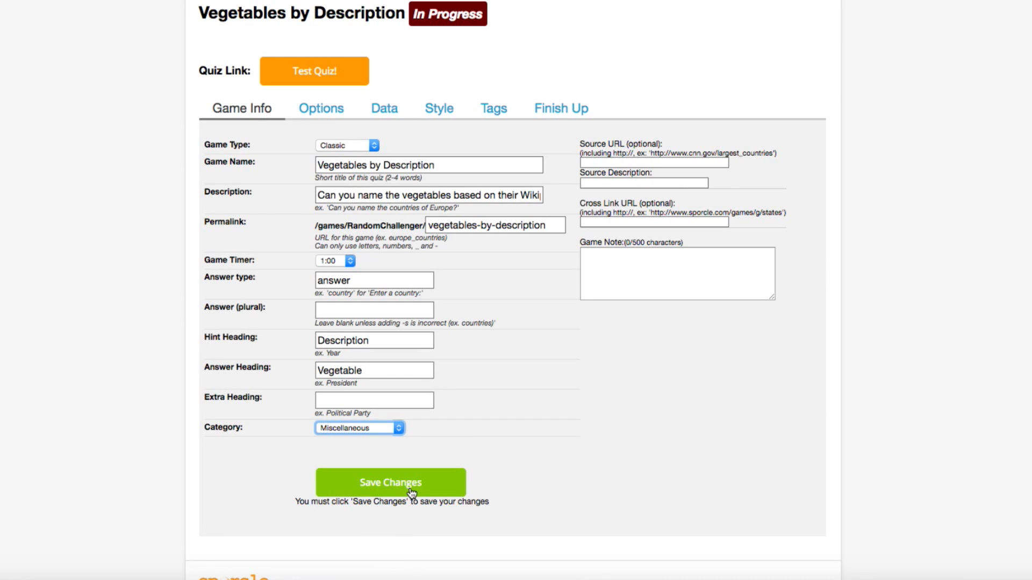
scroll(up, 3)
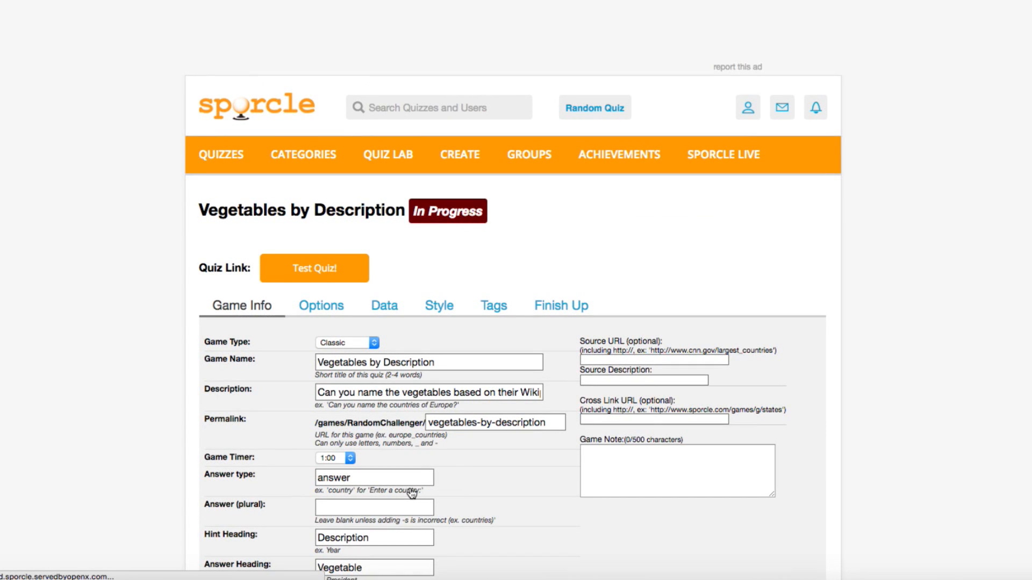
mouse_move(387, 323)
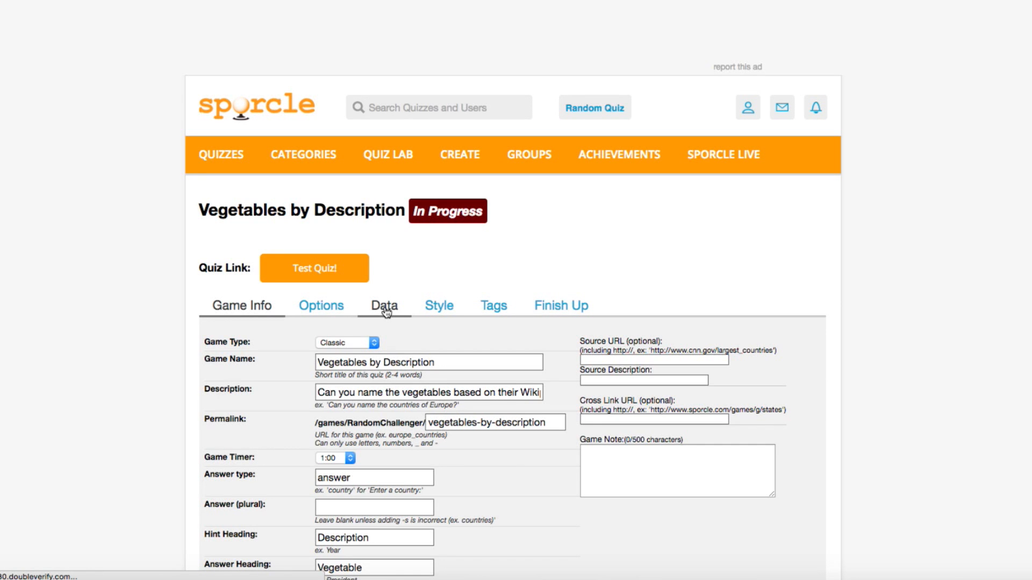
- Open the Data tab and add six rows to the quiz table
click(384, 305)
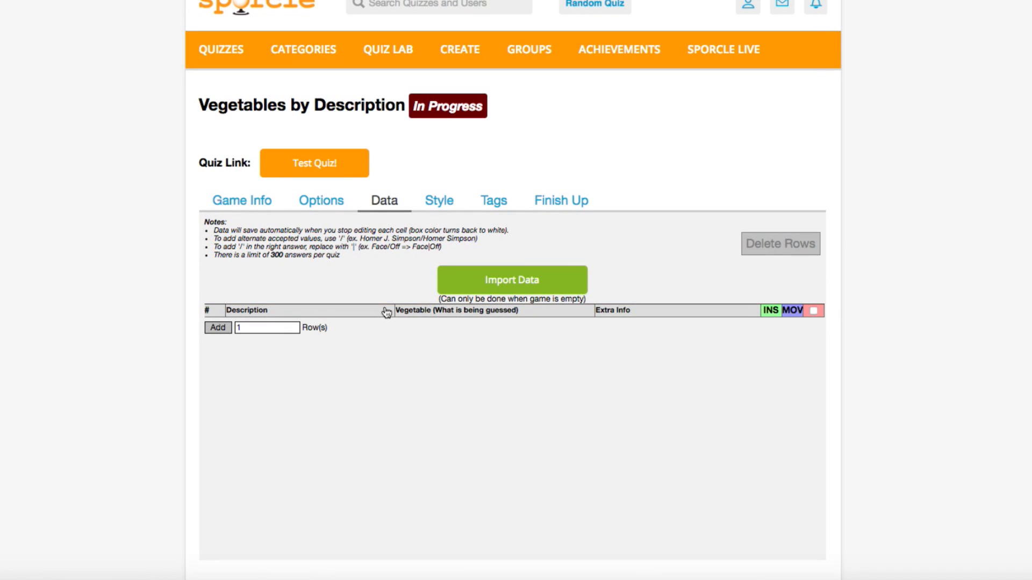
mouse_move(258, 316)
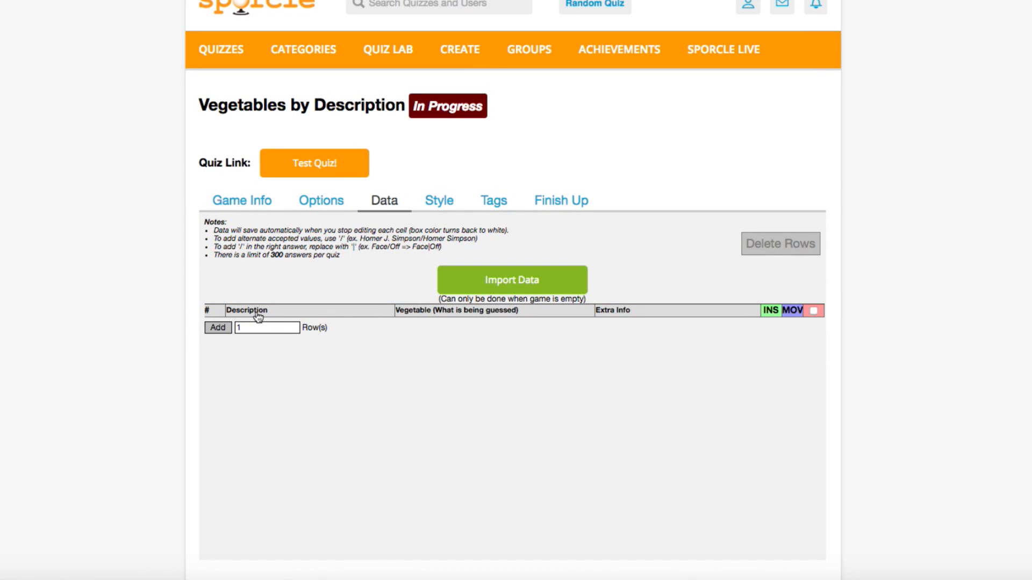
mouse_move(358, 338)
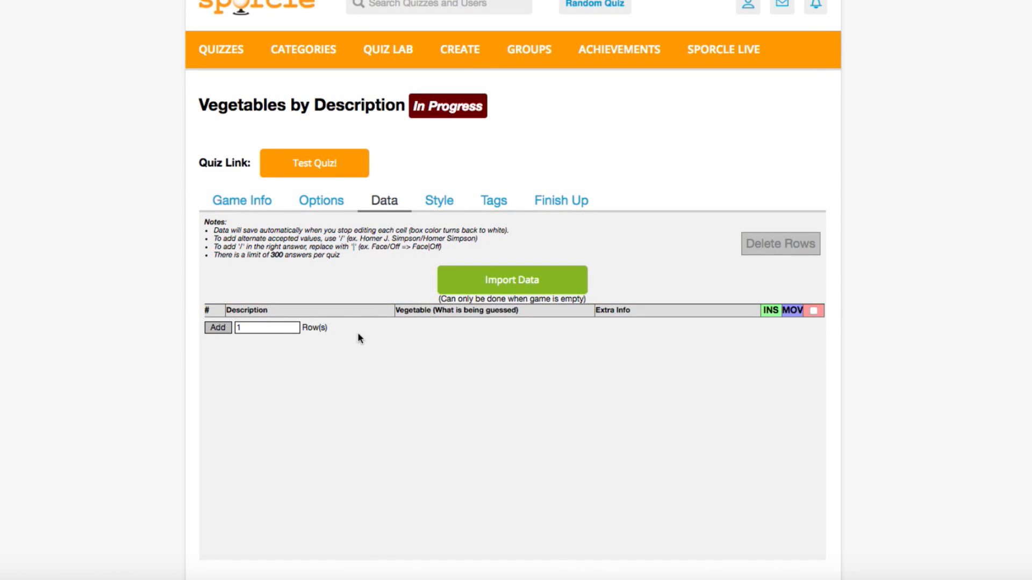
mouse_move(255, 328)
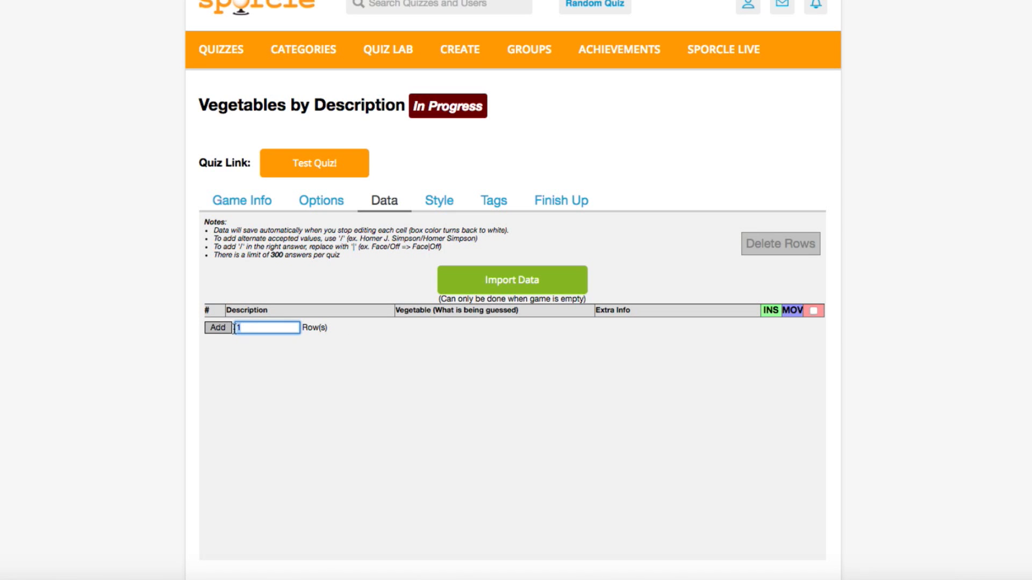
click(217, 328)
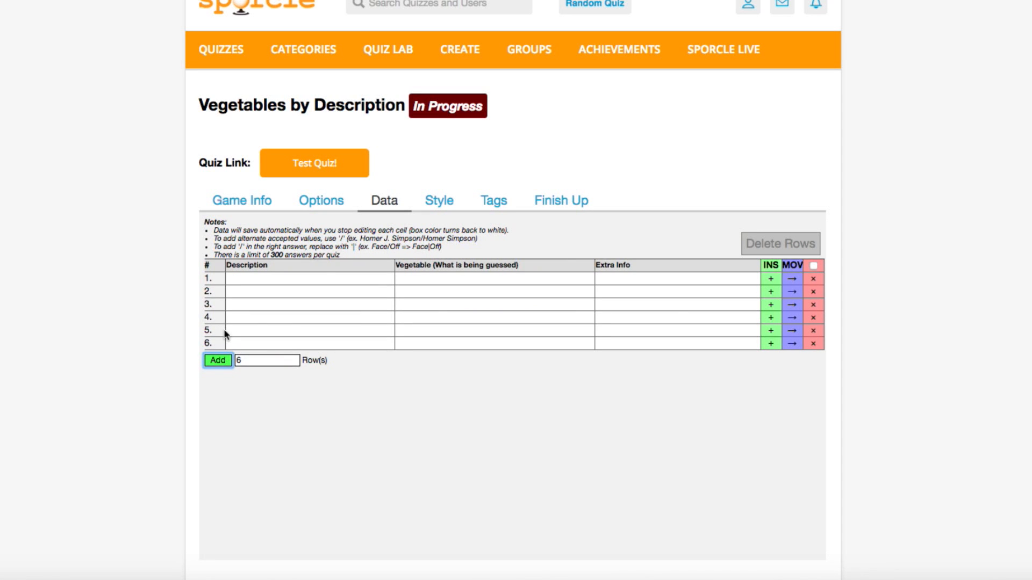
click(310, 278)
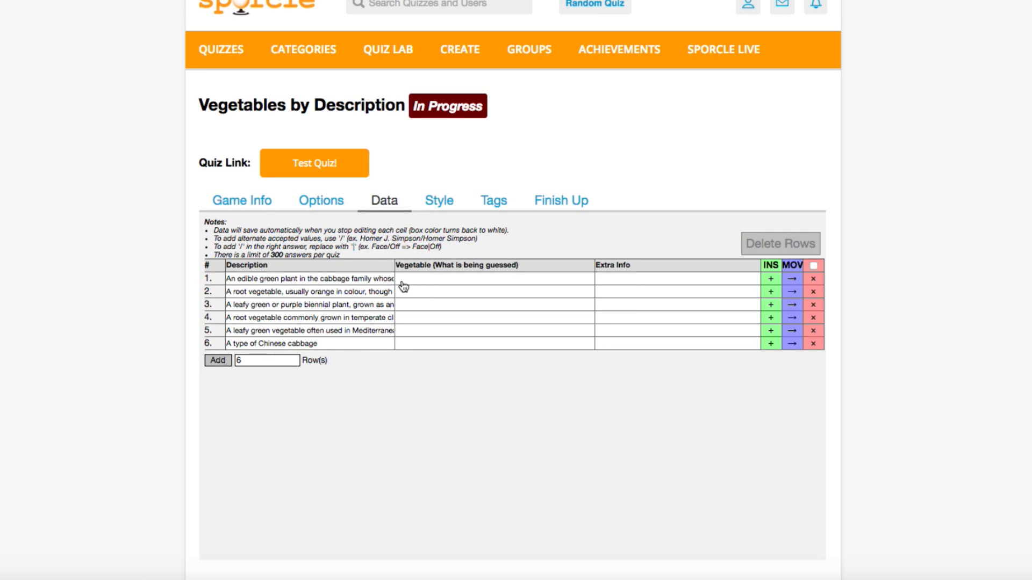
- Enter answers Broccoli, Carrot, Cabbage, Turnip, Chard/Silverbeet and Bok Choy in the Vegetable column
click(492, 278)
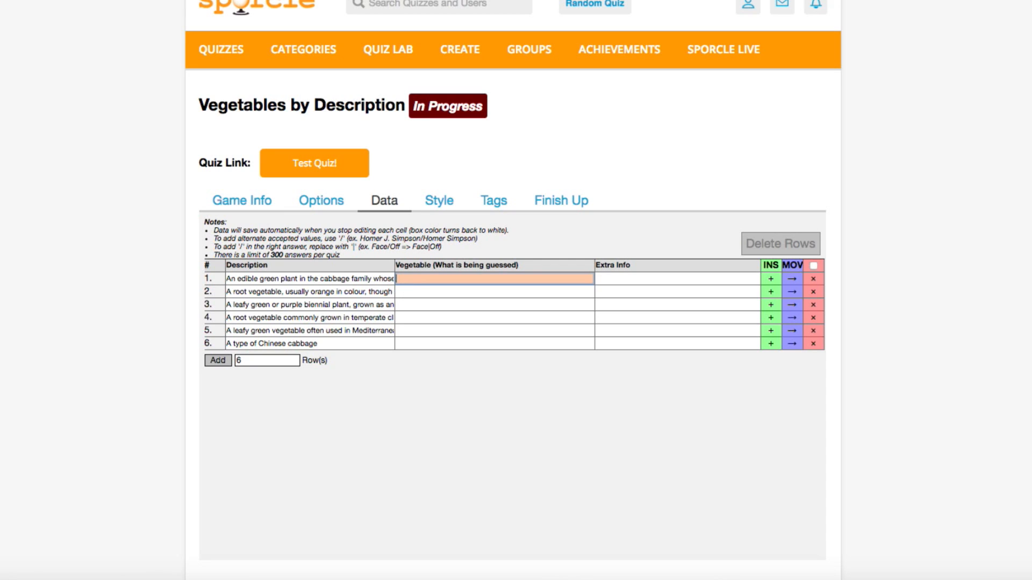
text(Broccoli)
click(495, 330)
text(Chard)
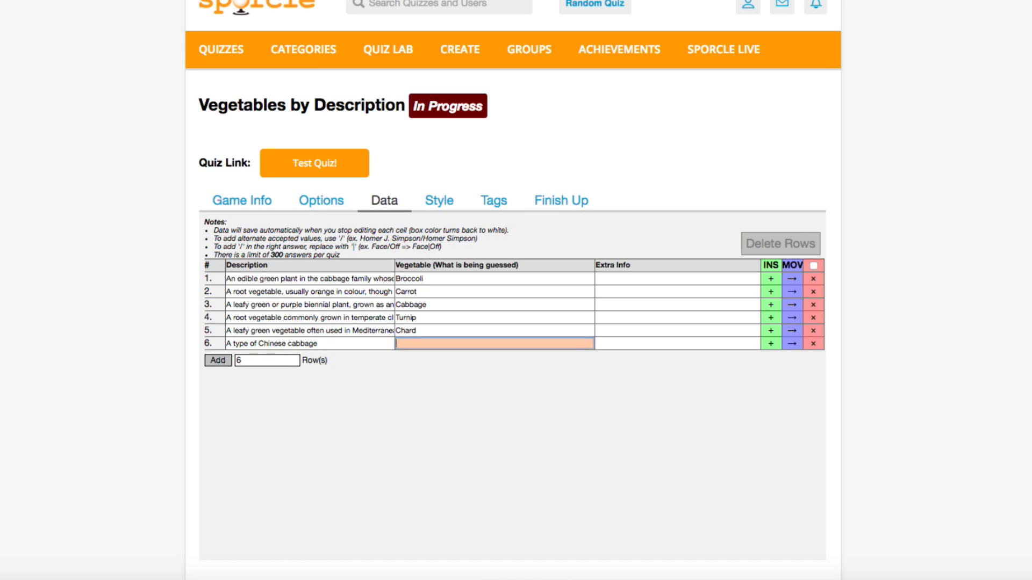
text(Bok Choy)
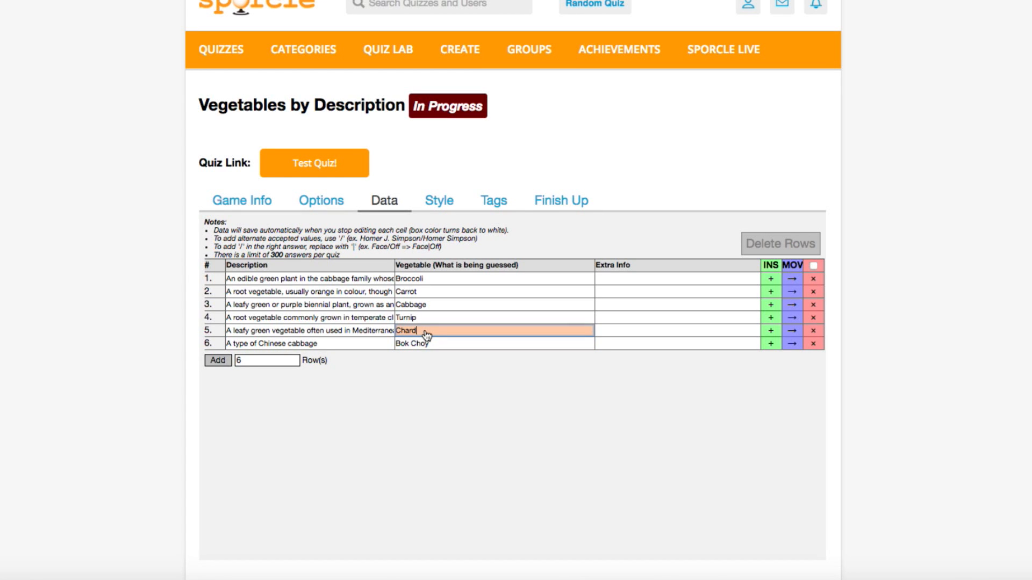
text(/S)
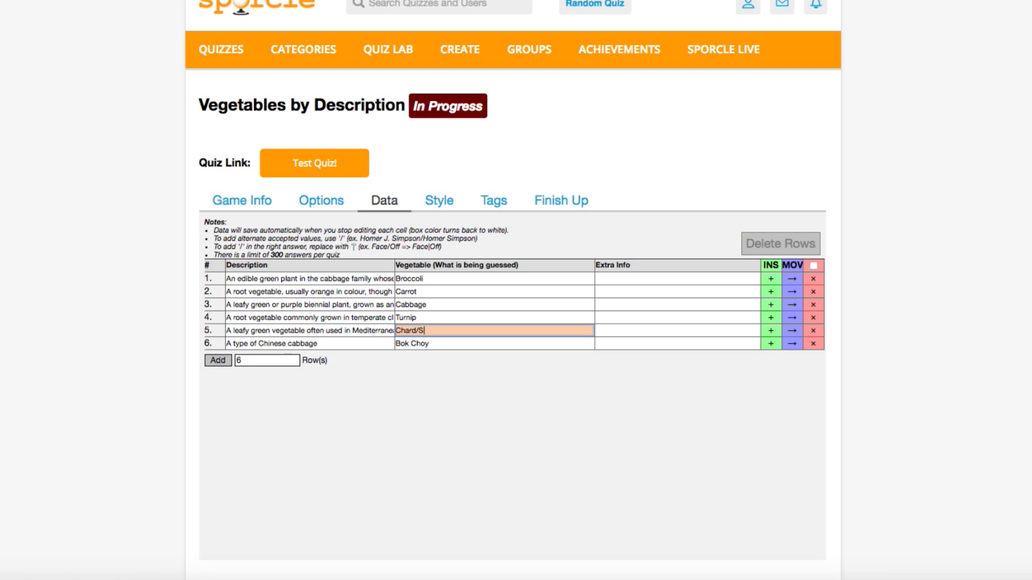
text(ilverbeet)
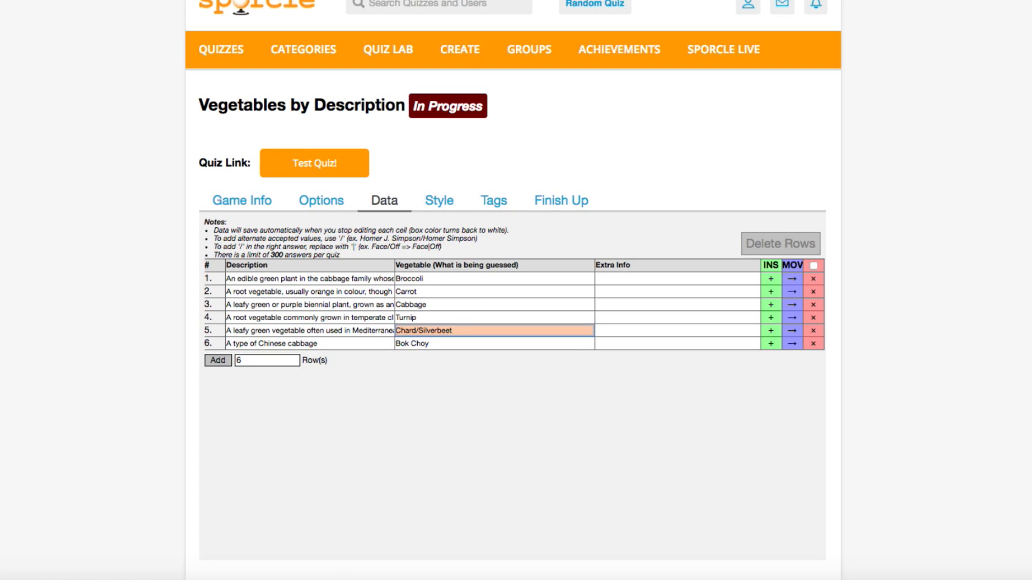
click(457, 401)
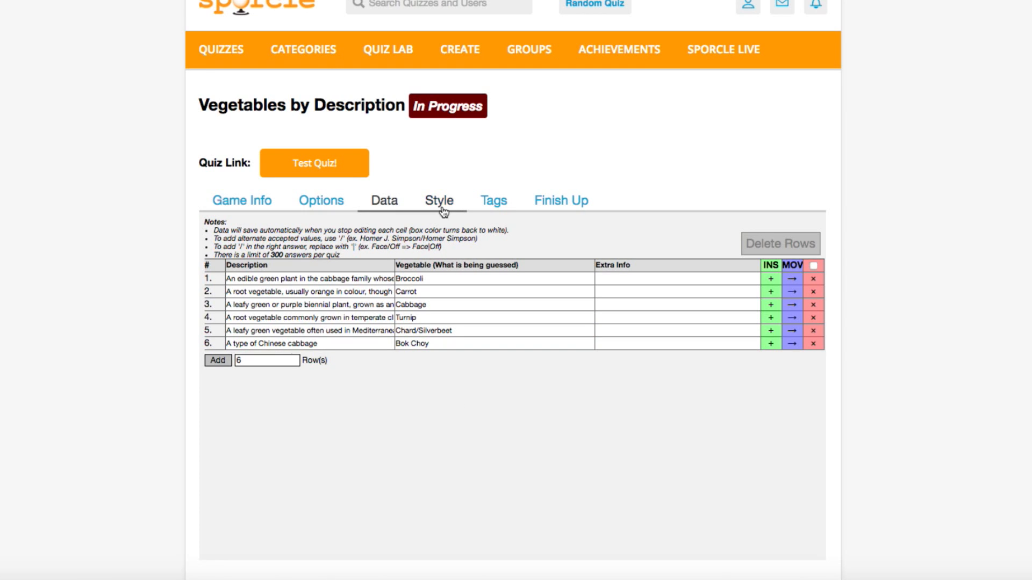
- Style the table: hint background #1E591A, answer background #C3FFBA, 75%/25% column widths, then save
click(437, 200)
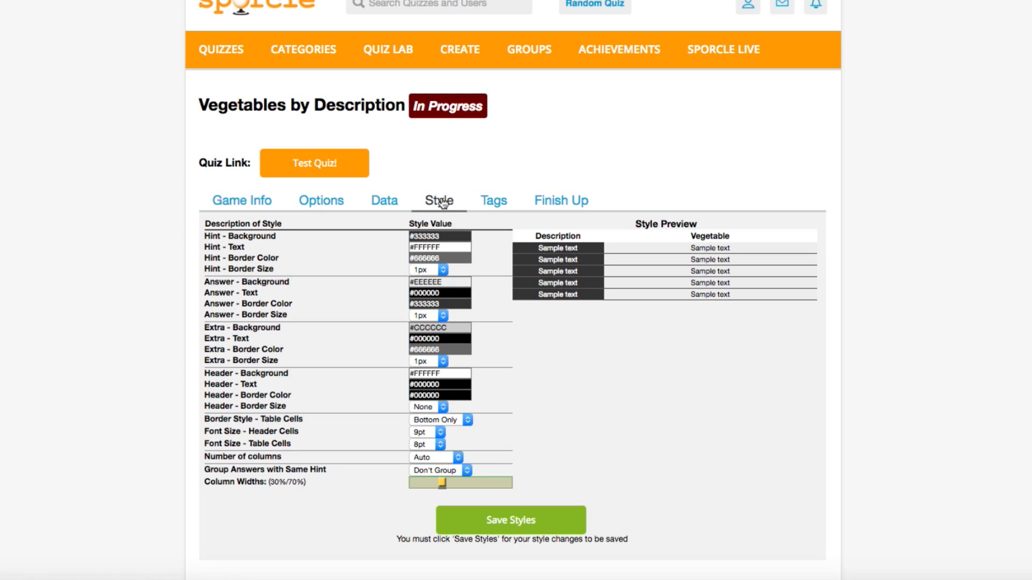
click(439, 281)
text(#C3FFBA)
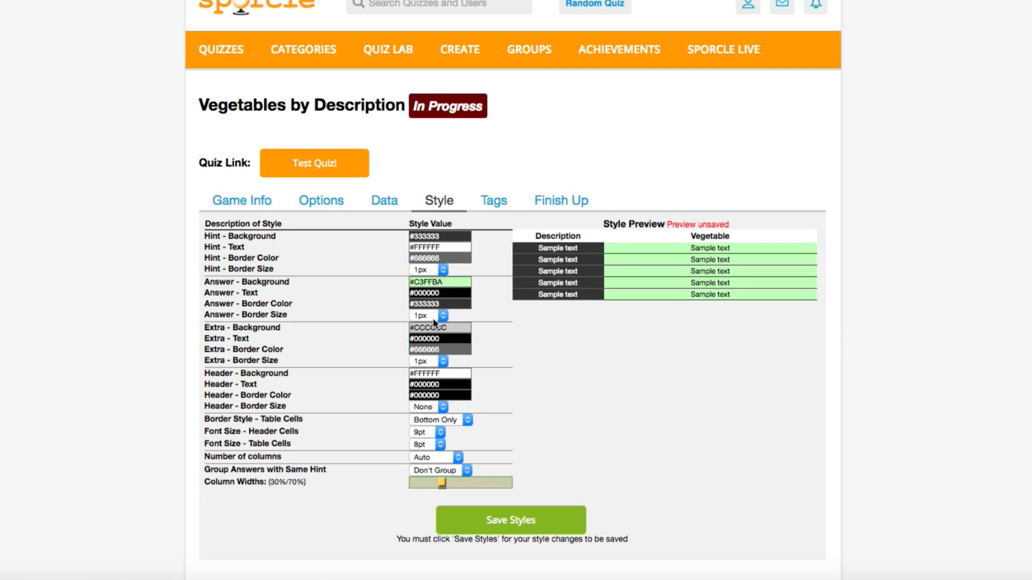
click(439, 236)
text(#1E591A)
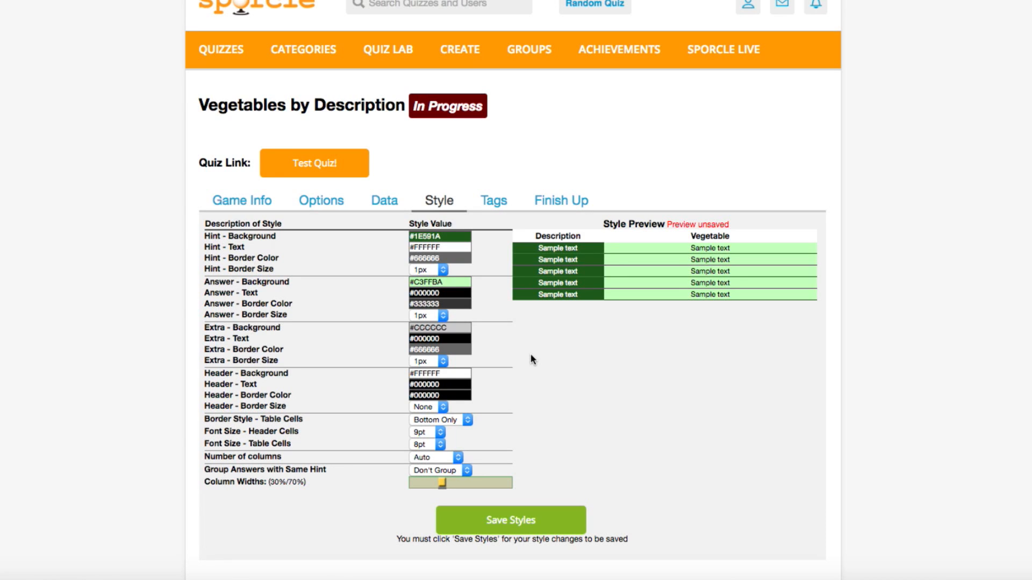
mouse_move(445, 494)
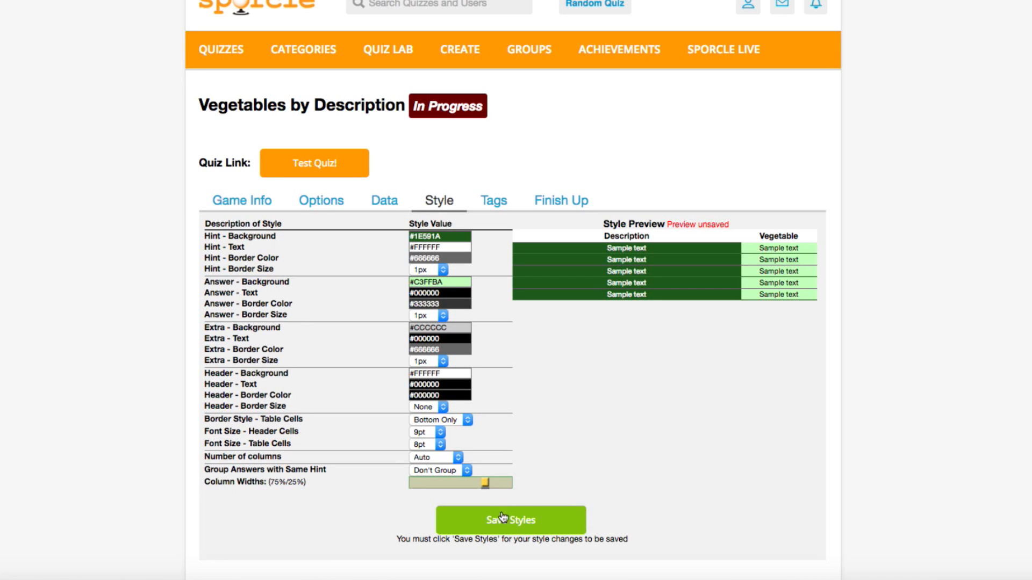
click(510, 520)
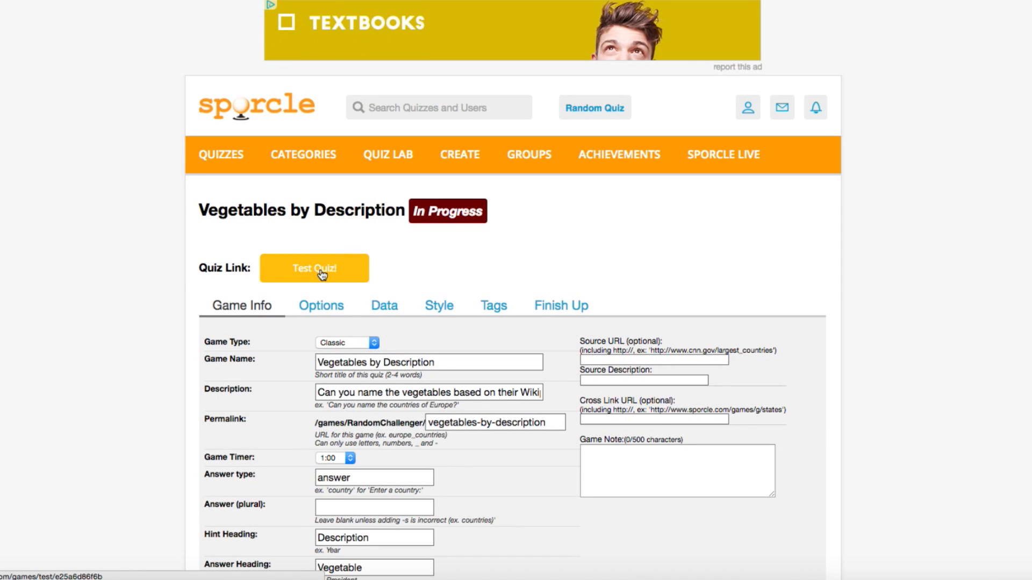
- Test-play the quiz, then bring up the Finish Up publishing options
click(314, 268)
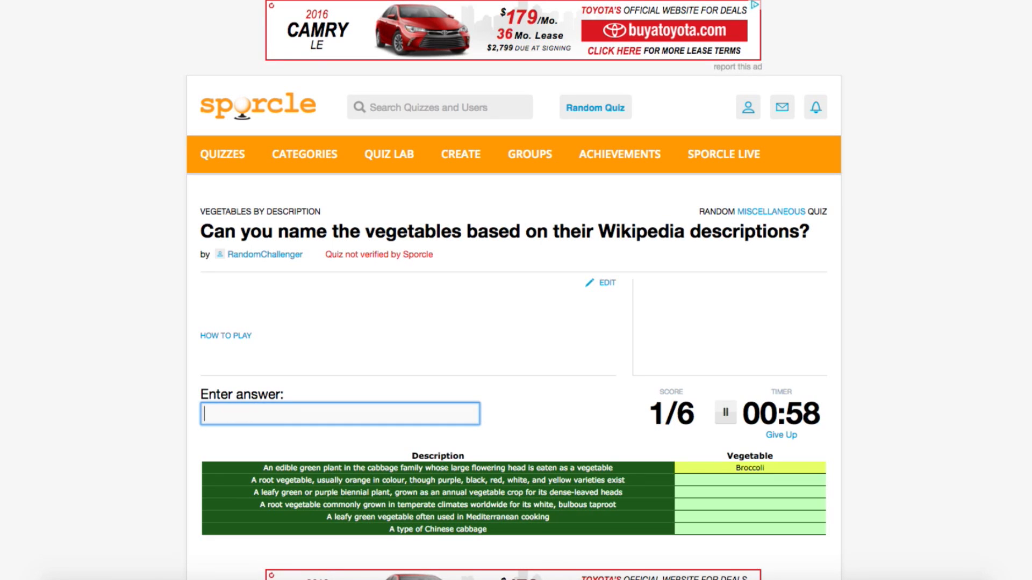
text(silverb)
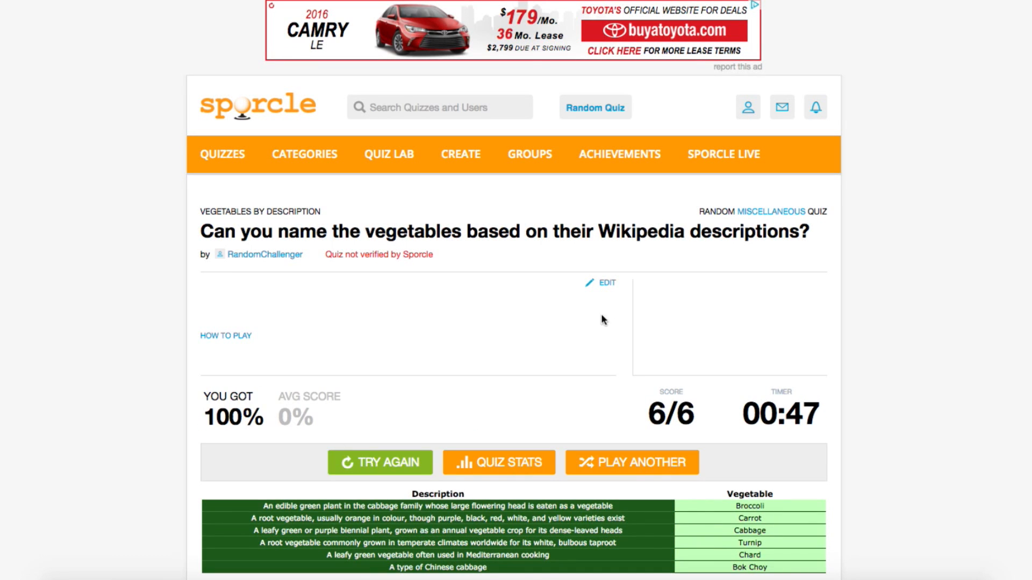
click(603, 283)
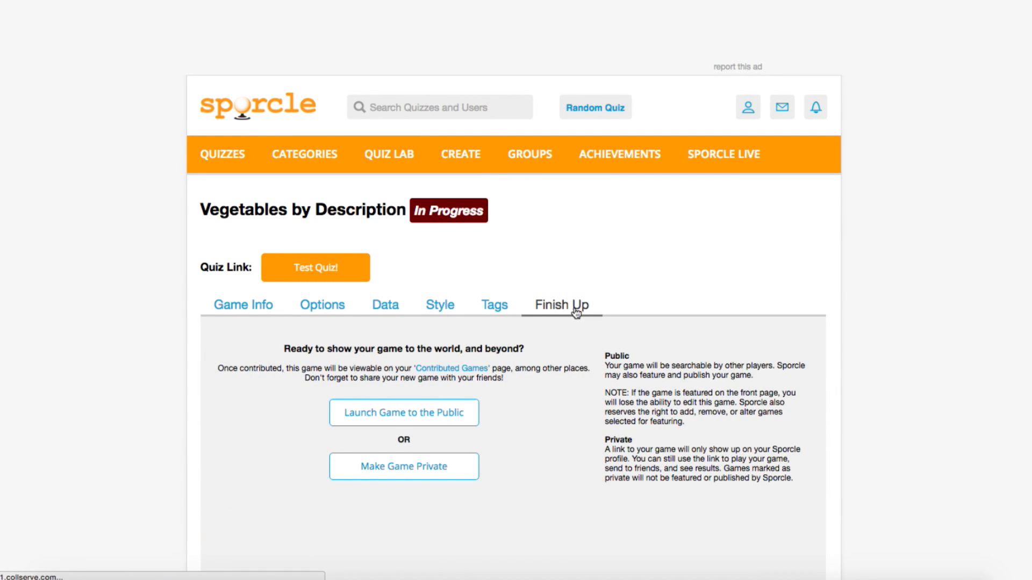
- Launch 'Vegetables by Description' to the public from Finish Up
click(403, 413)
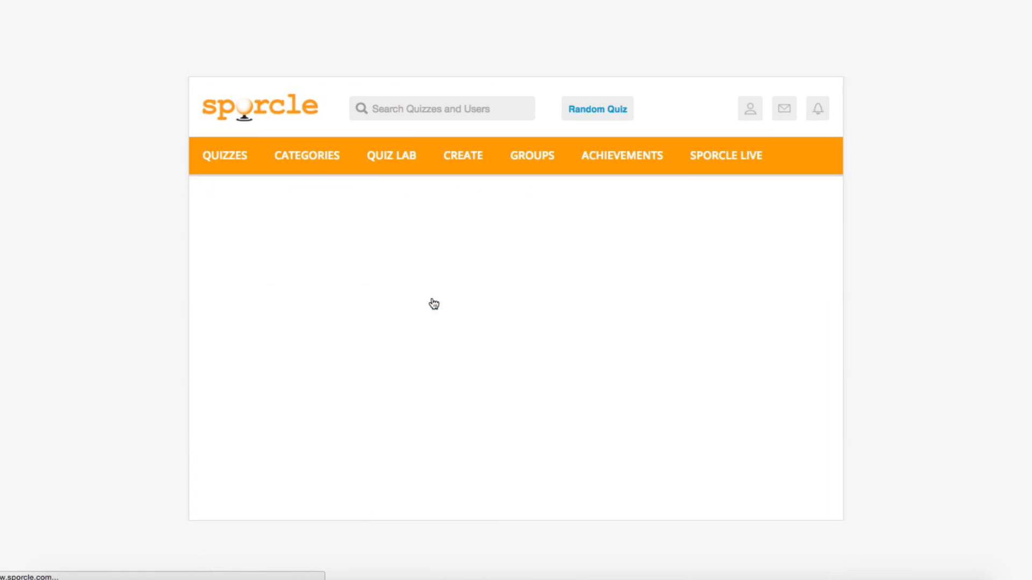
click(596, 108)
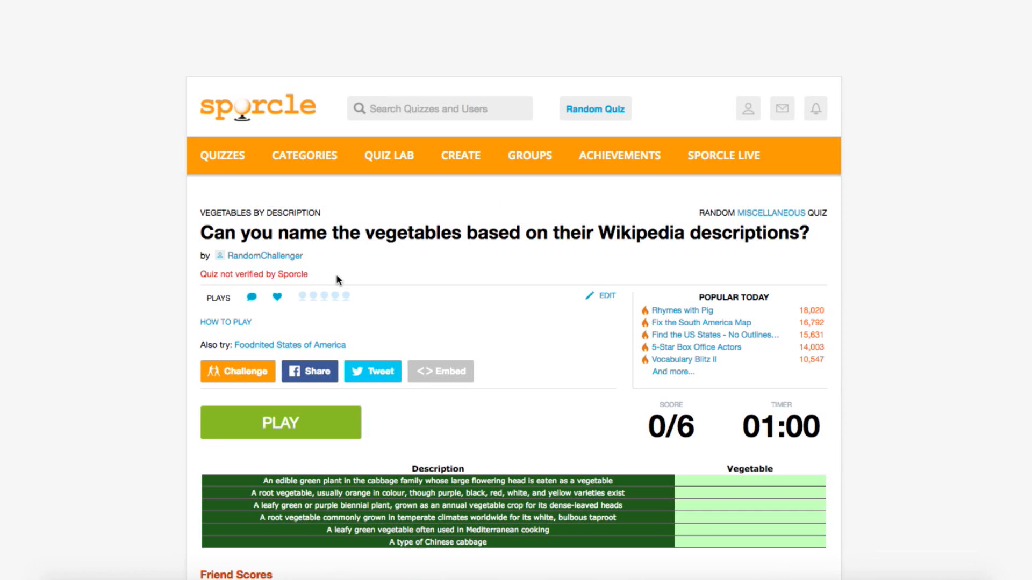